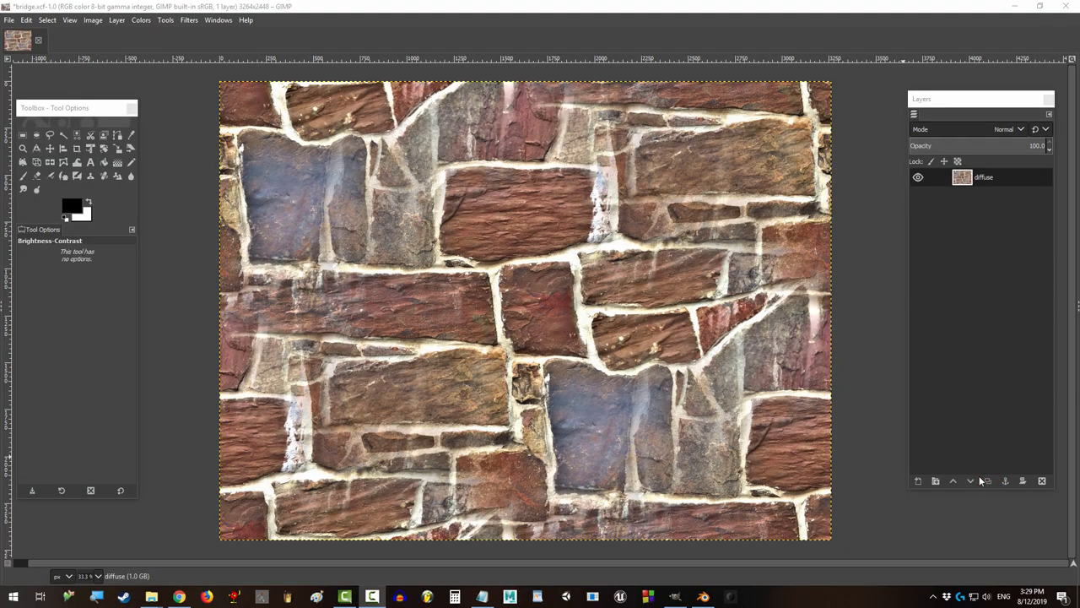
- Duplicate the diffuse layer and desaturate the copy using Lightness (HSL) mode
{"action": "left_click", "coordinate": [987, 480]}
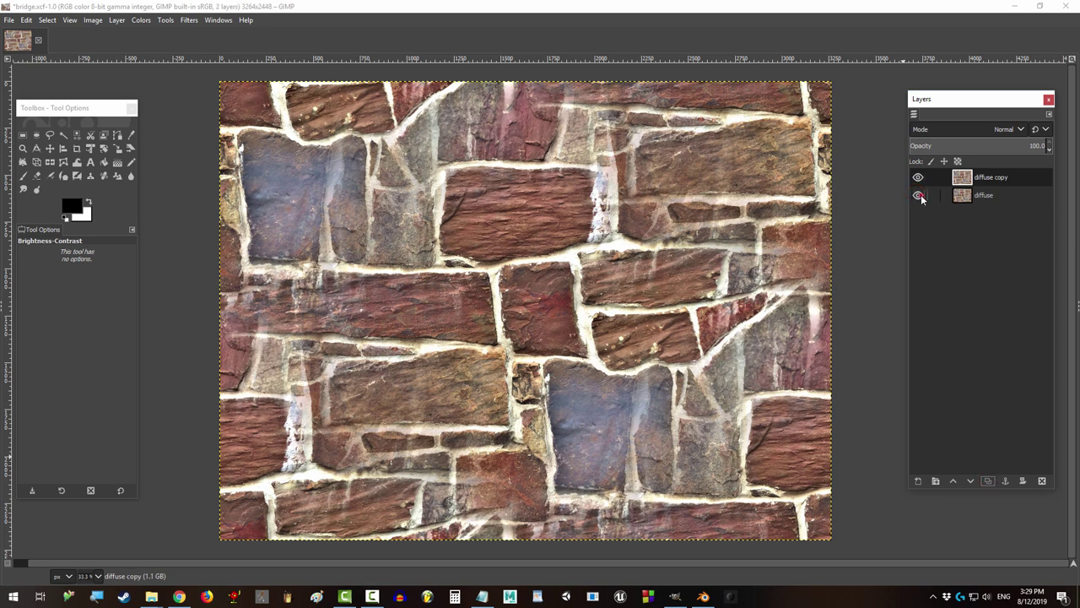
{"action": "left_click", "coordinate": [142, 20]}
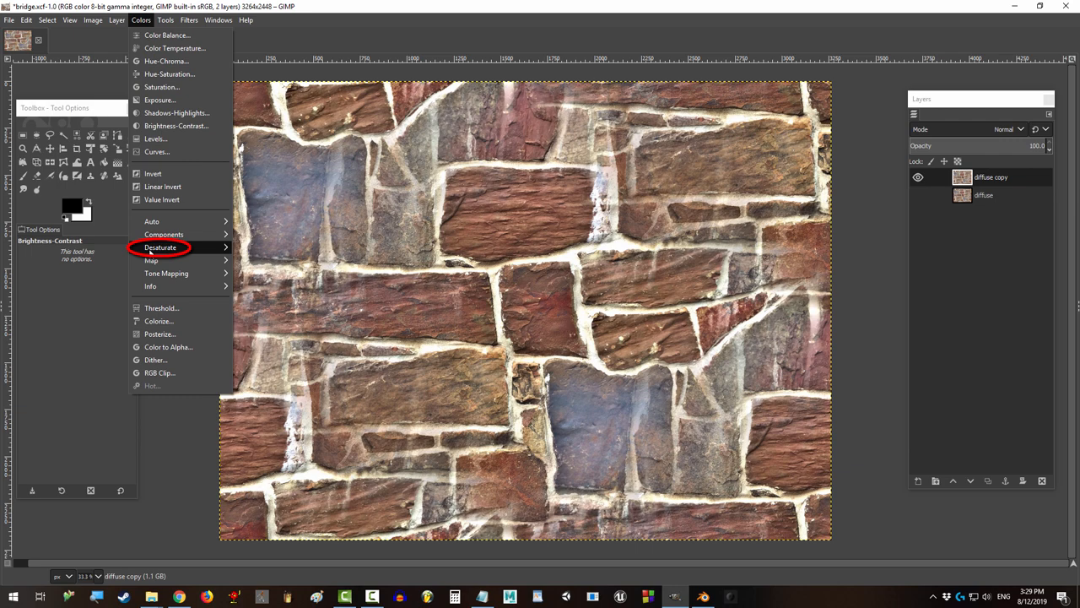
{"action": "left_click", "coordinate": [161, 246]}
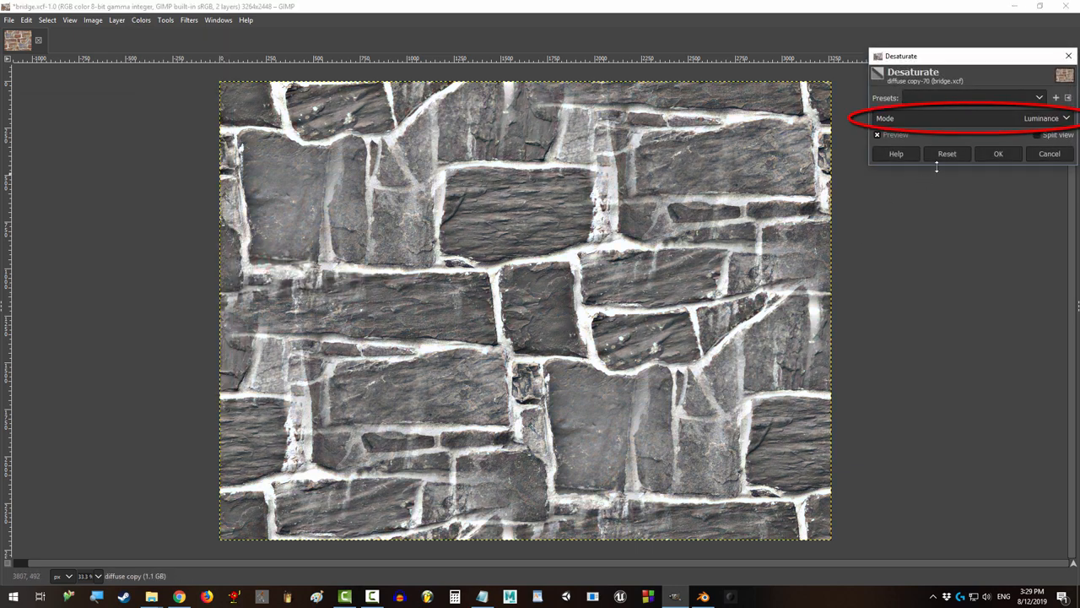
{"action": "left_click", "coordinate": [1043, 119]}
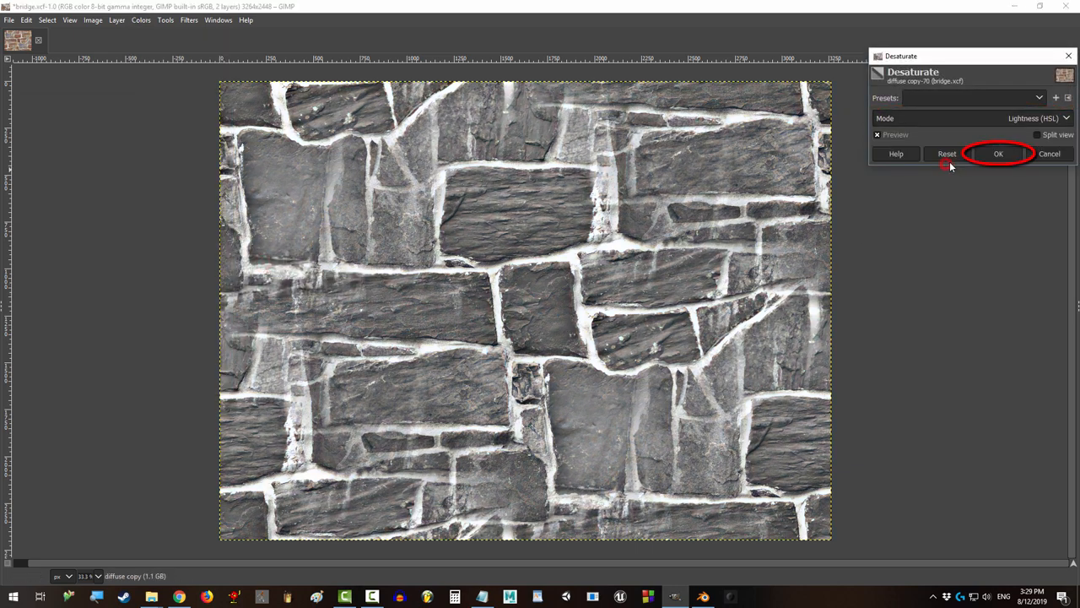
{"action": "left_click", "coordinate": [1020, 154]}
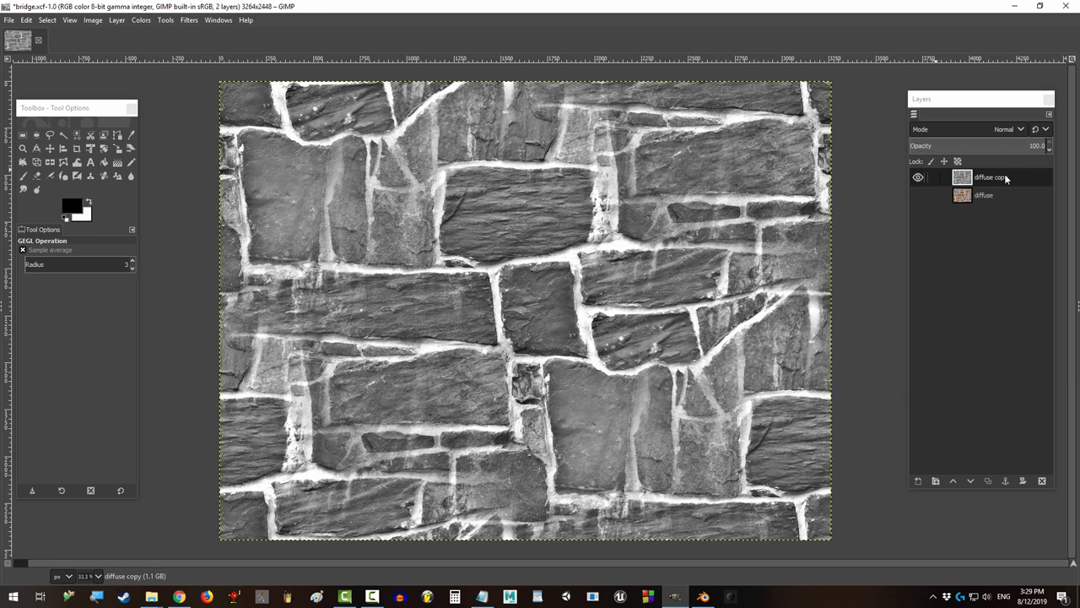
- Rename the layer 'bump', boost its contrast and brightness, and export it as 'rock bump.png'
{"action": "double_click", "coordinate": [991, 177]}
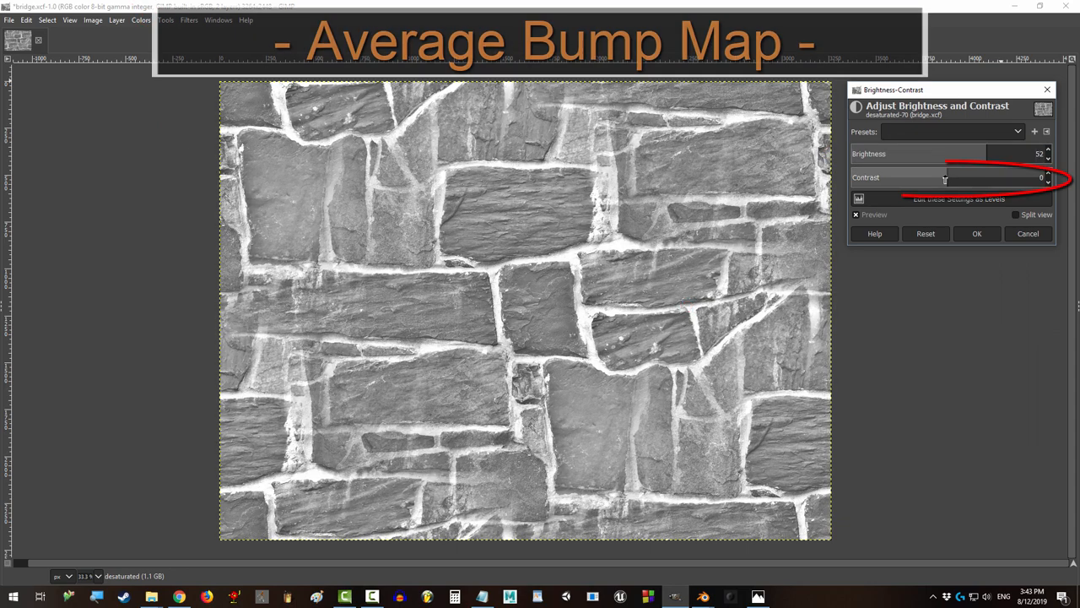
{"action": "left_click_drag", "start_coordinate": [946, 177], "coordinate": [1004, 177]}
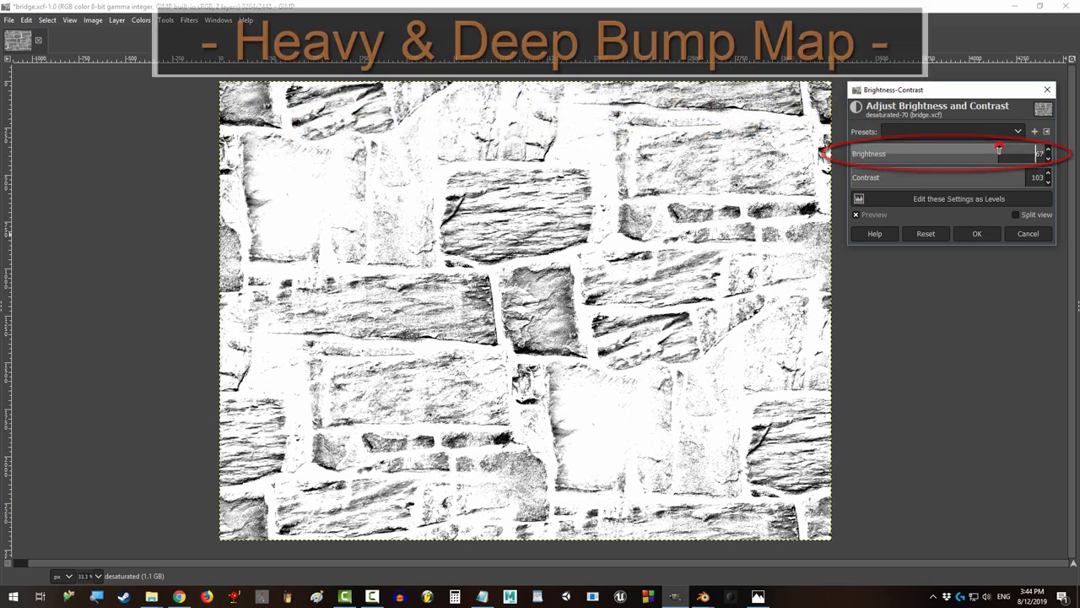
{"action": "left_click_drag", "start_coordinate": [999, 154], "coordinate": [945, 153]}
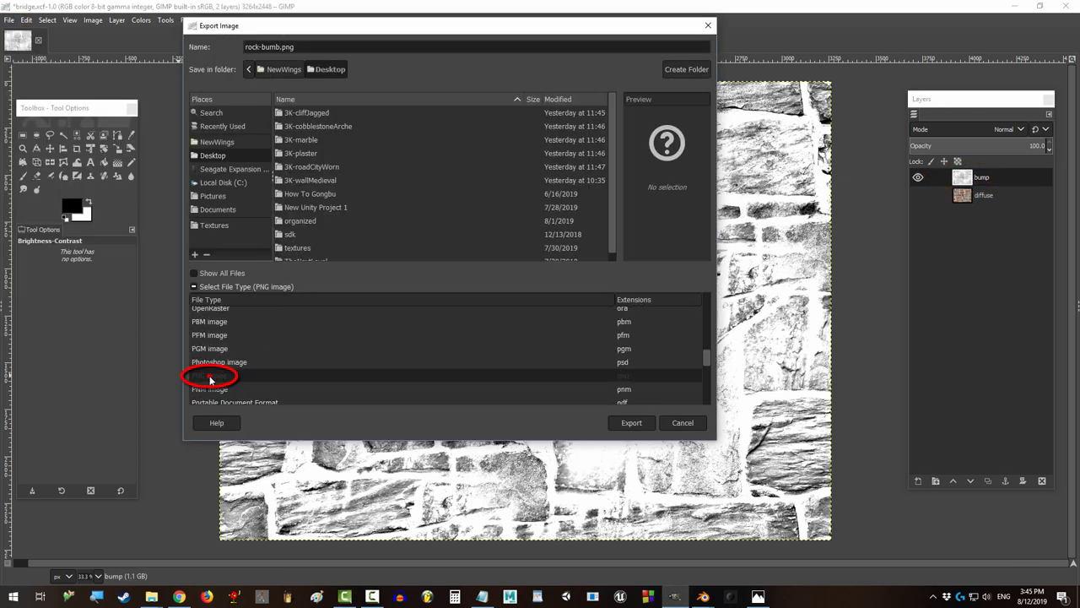
{"action": "left_click", "coordinate": [631, 422]}
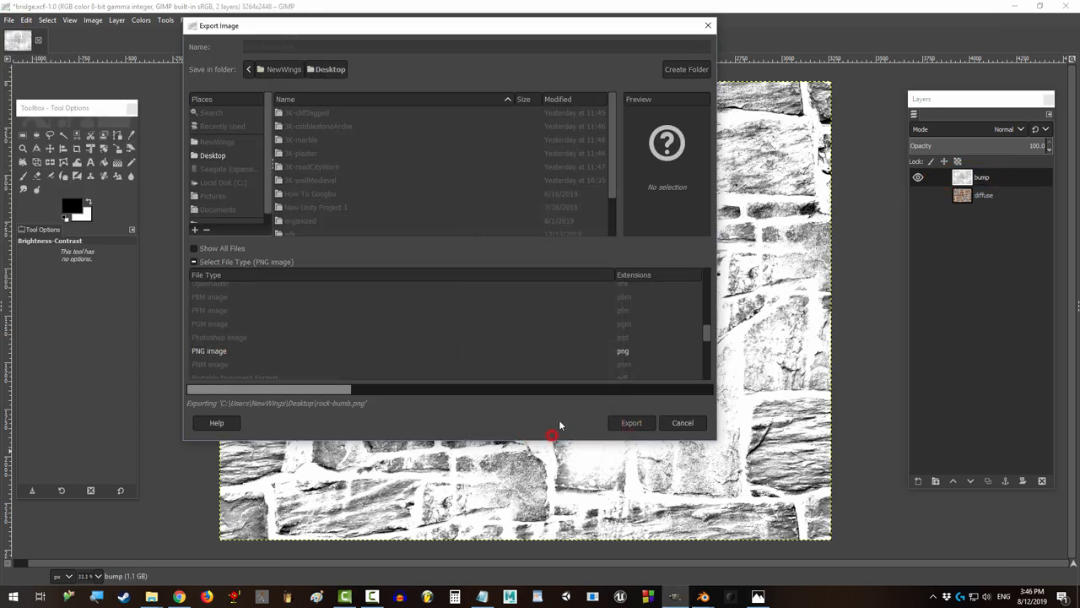